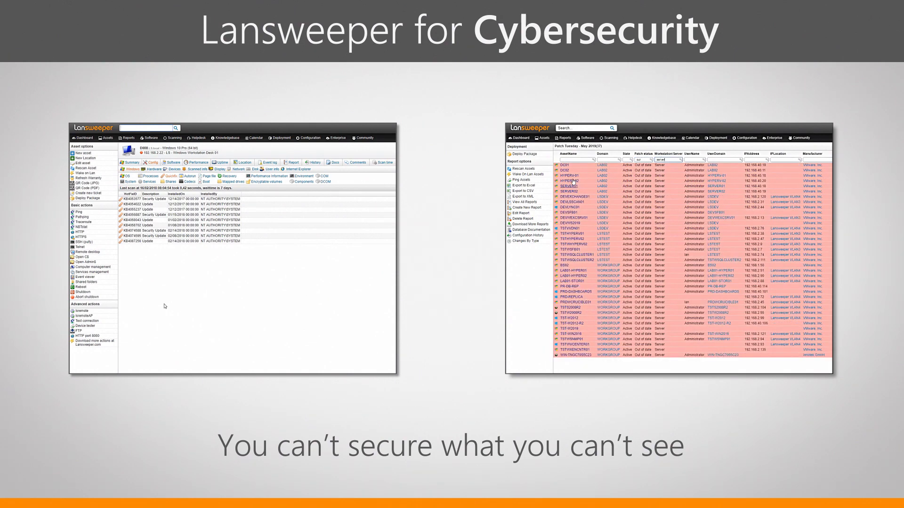
pyautogui.moveTo(570, 186)
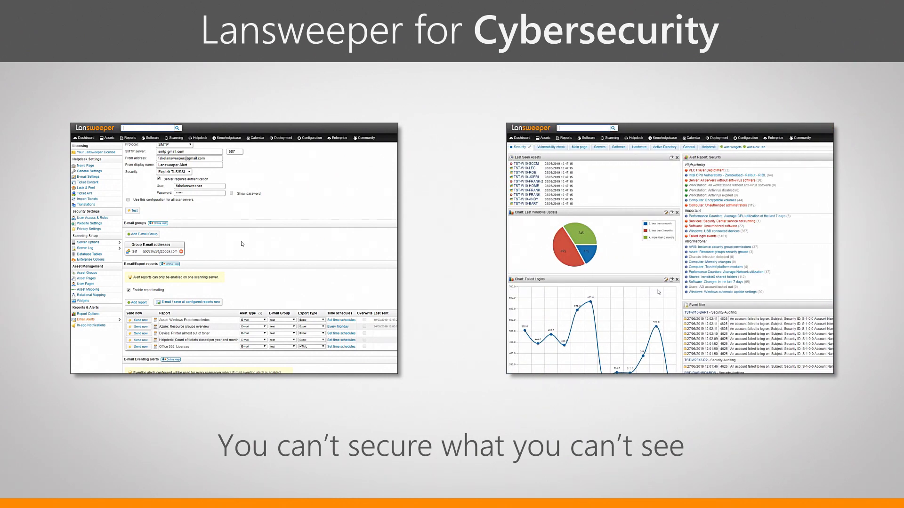
# Bring up the Configuration menu over the Trusted platform modules report
pyautogui.click(405, 25)
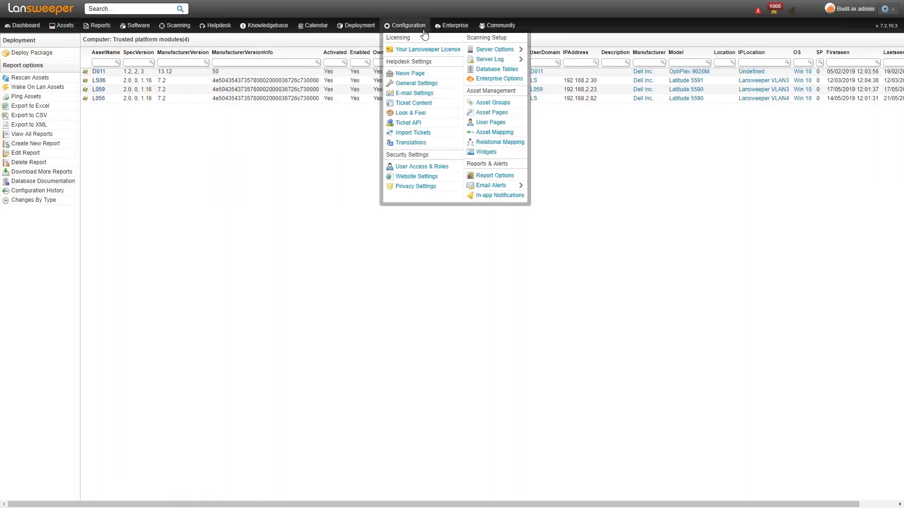
pyautogui.moveTo(490, 186)
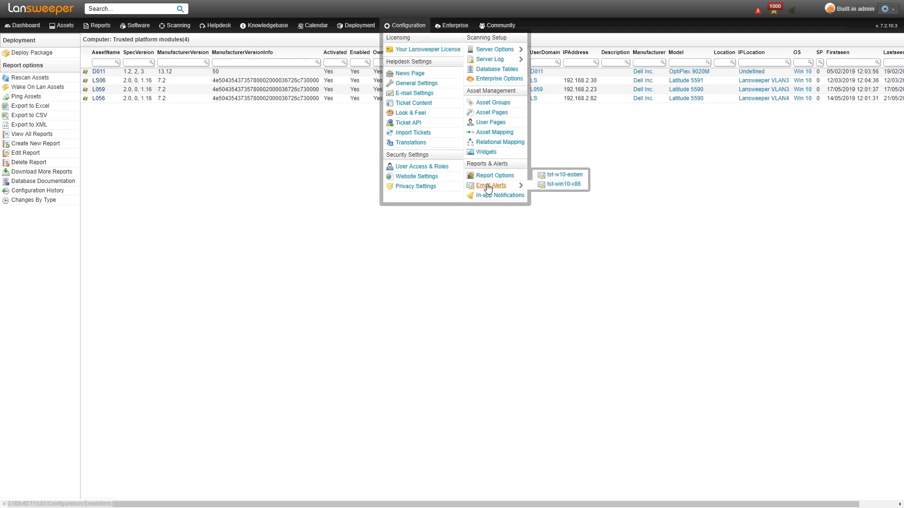
# Show the Email Alerts settings with SMTP server, email groups and emailed reports
pyautogui.click(560, 175)
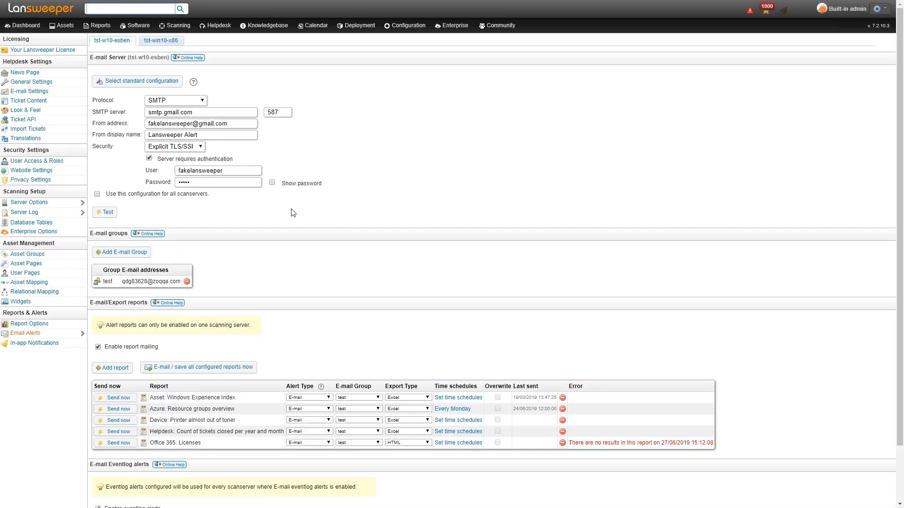
pyautogui.scroll(-3)
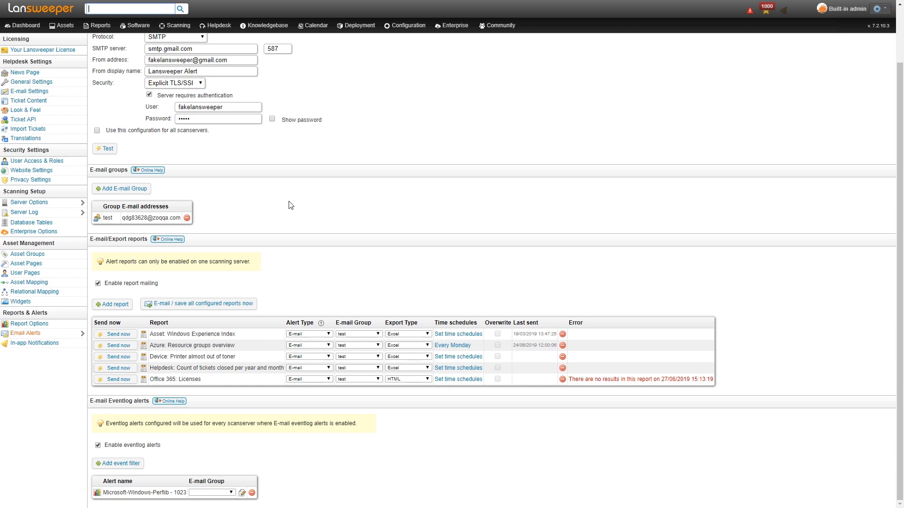
pyautogui.moveTo(284, 215)
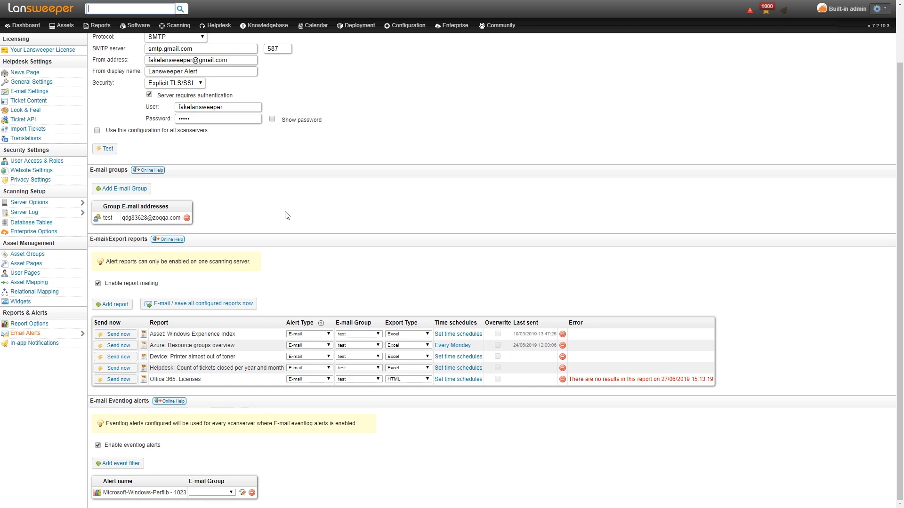
# Add the 'Server: All servers without anti-virus software' report to the emailed reports via an 'anti' search
pyautogui.click(112, 304)
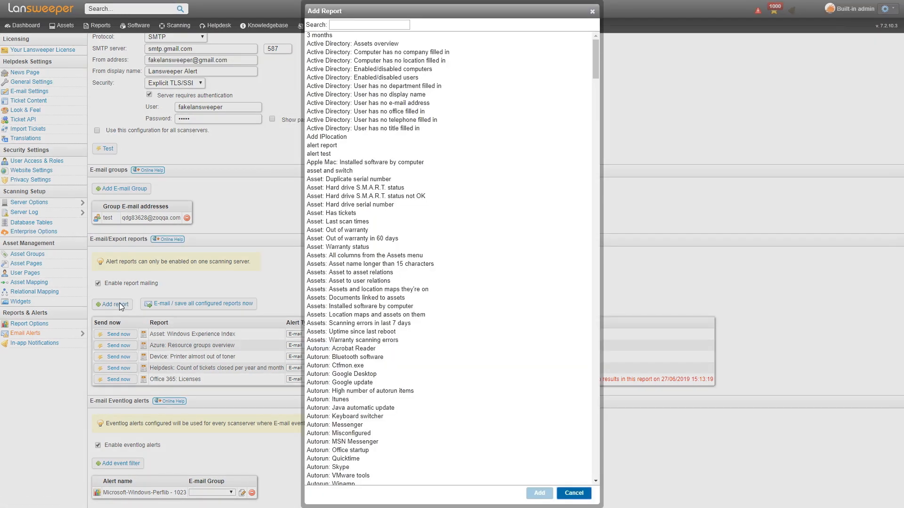
pyautogui.click(368, 24)
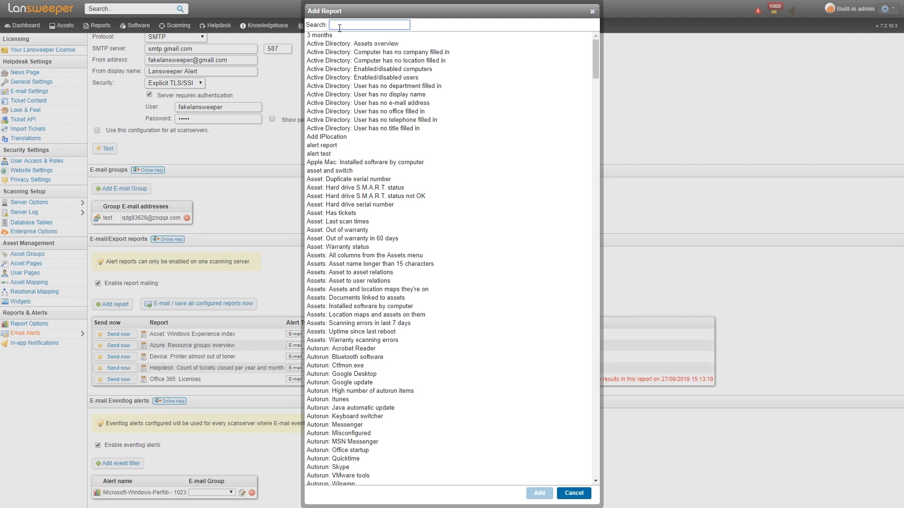
pyautogui.write('a')
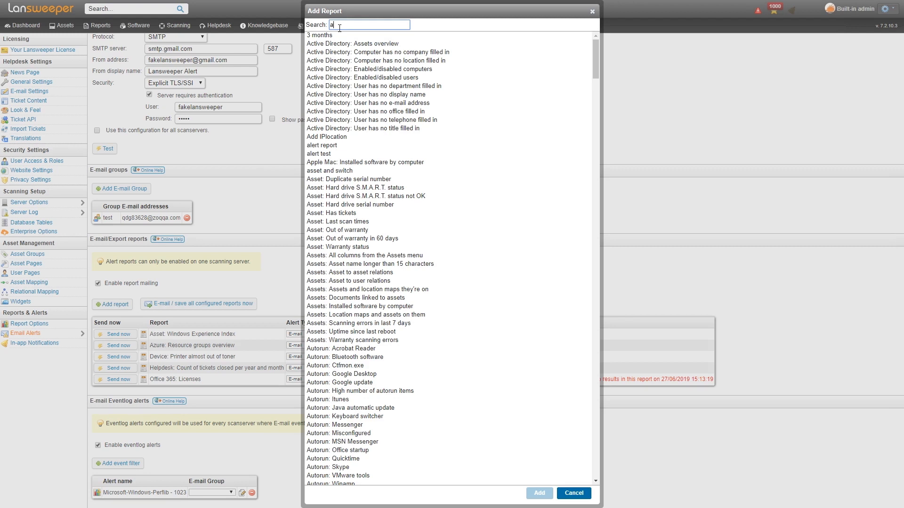
pyautogui.write('nti')
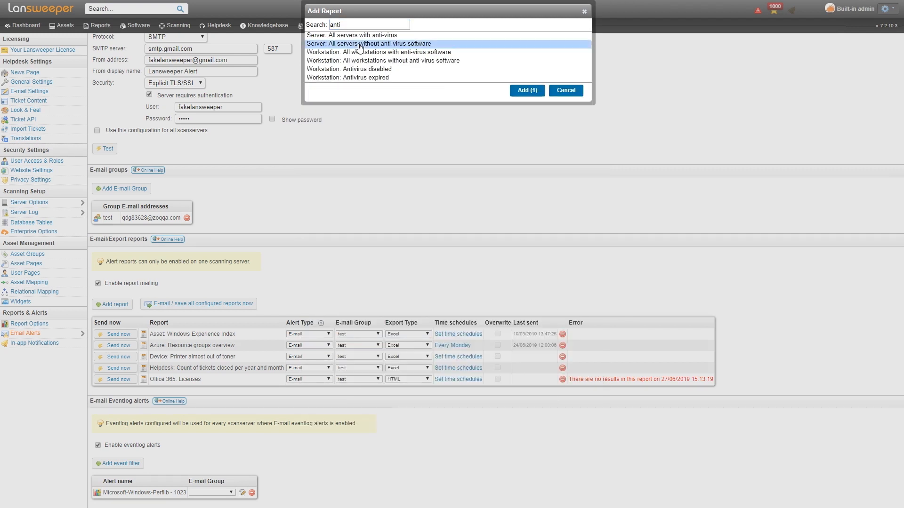
pyautogui.click(525, 90)
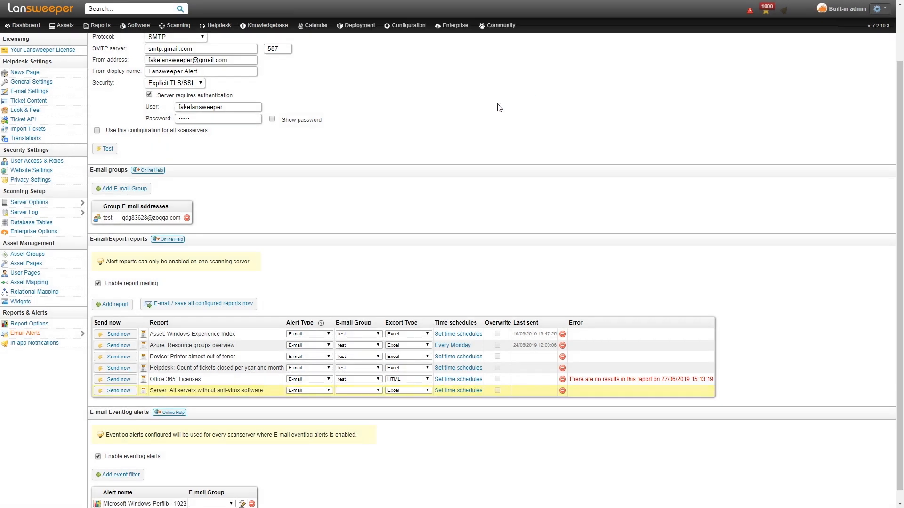
pyautogui.click(357, 390)
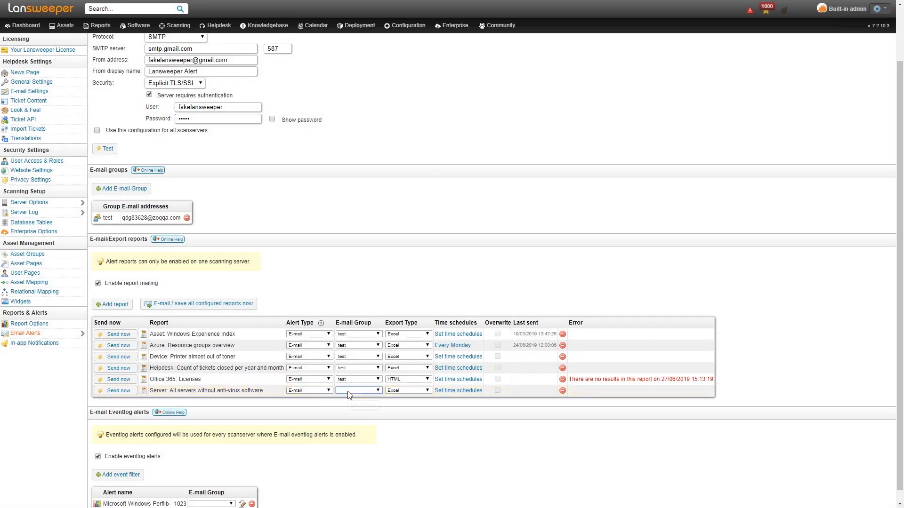
# Send the new report to the test email group and choose its export format as CSV
pyautogui.click(358, 390)
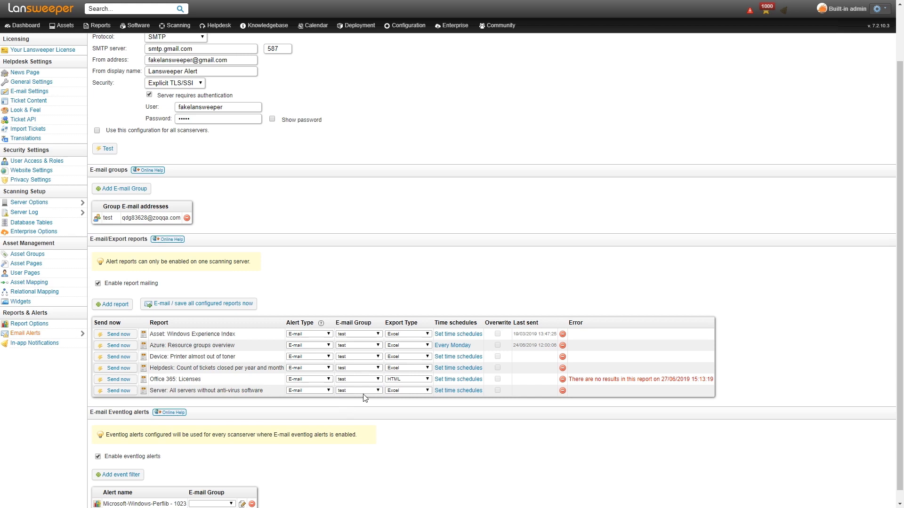
pyautogui.click(407, 390)
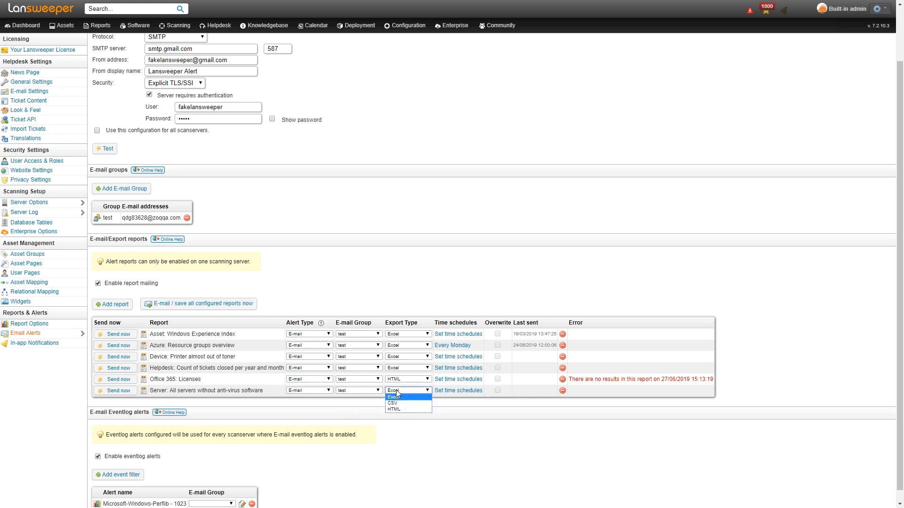
pyautogui.click(392, 403)
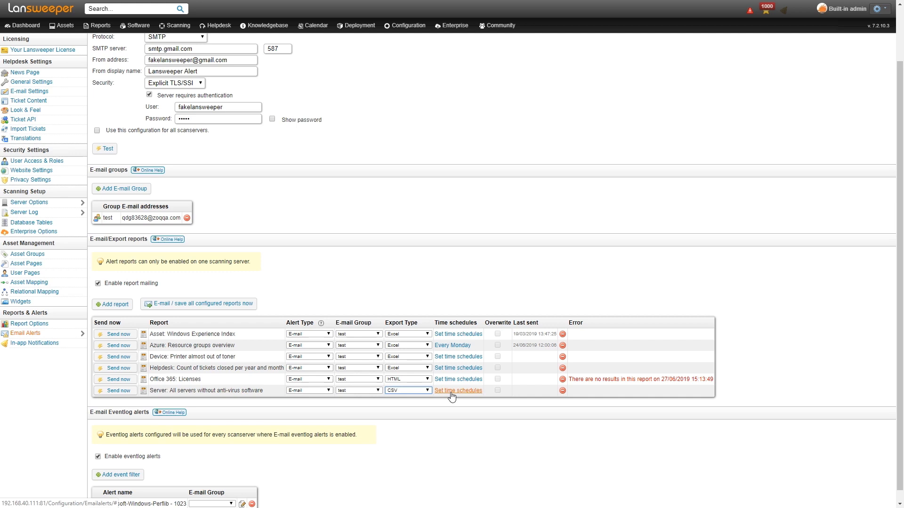
# Schedule the anti-virus report mailing for Every Monday
pyautogui.click(458, 389)
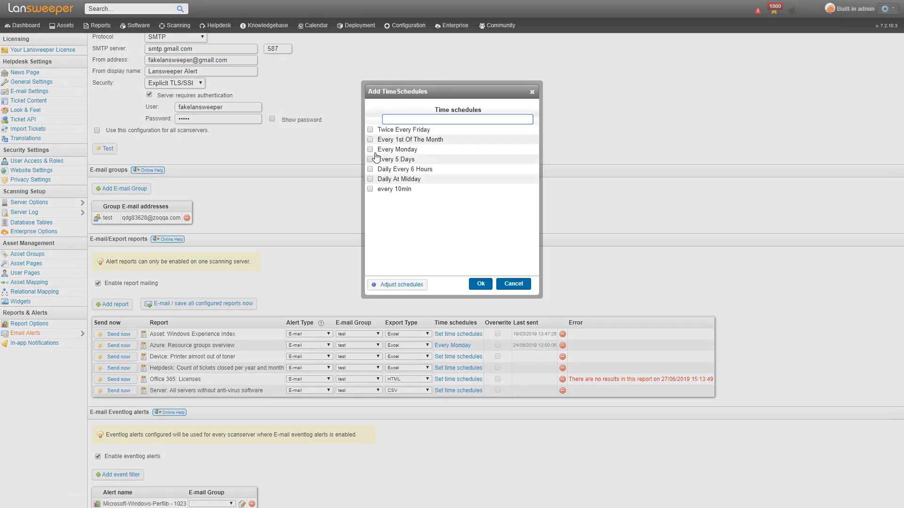
pyautogui.click(370, 149)
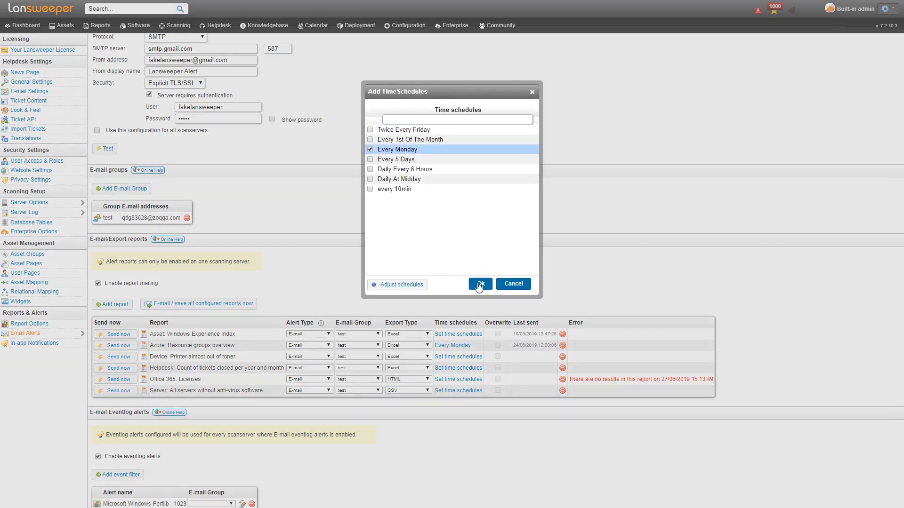
pyautogui.click(479, 283)
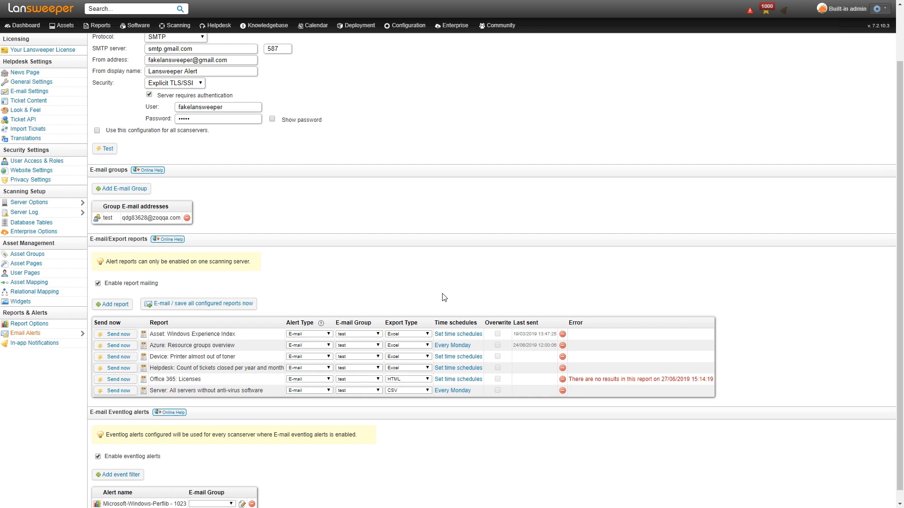
pyautogui.scroll(-3)
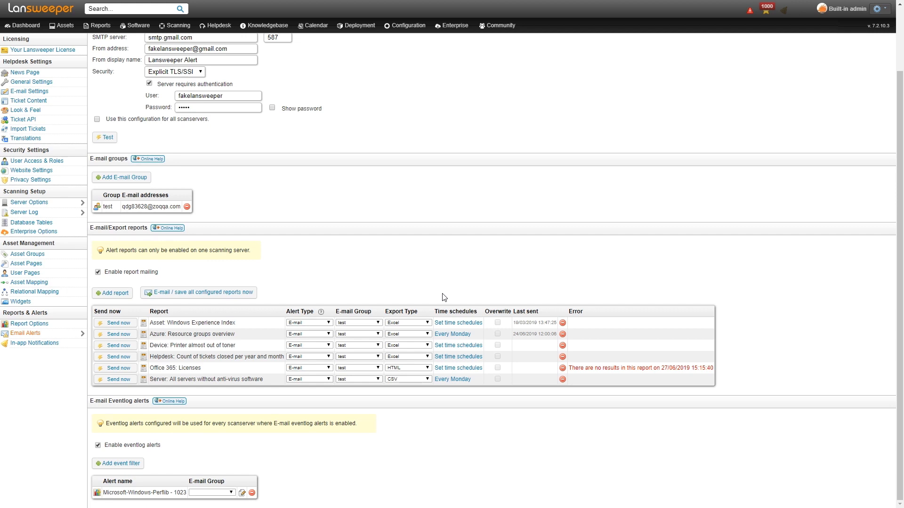
pyautogui.moveTo(253, 281)
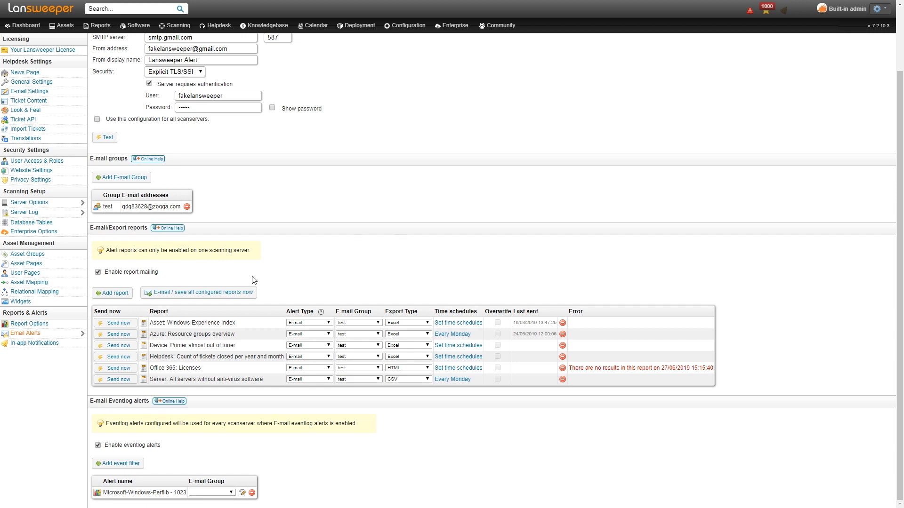
pyautogui.moveTo(298, 482)
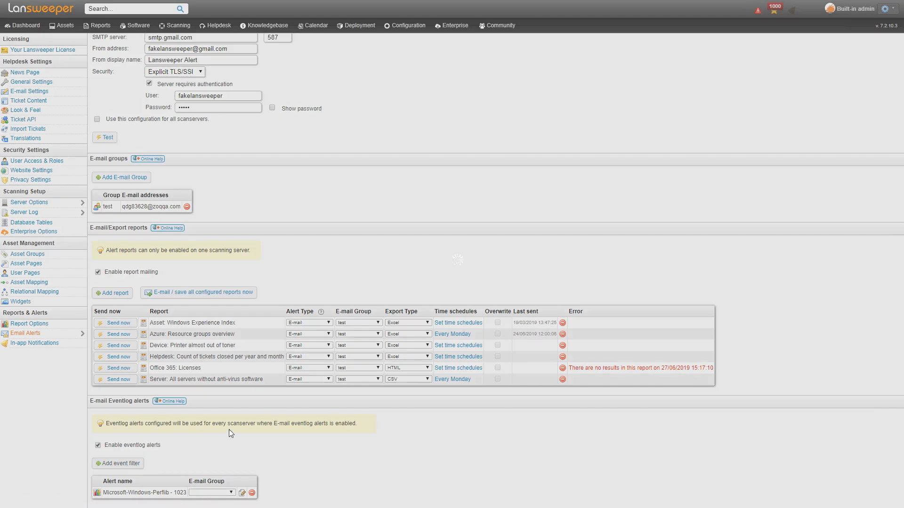
# Add an eventlog alert for the MSExchangeTransport event sent to the test group
pyautogui.click(118, 463)
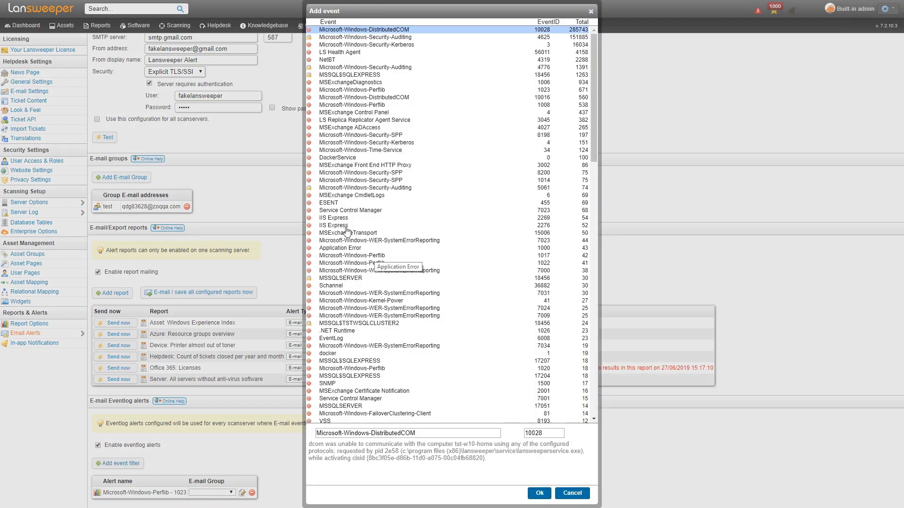
pyautogui.click(348, 233)
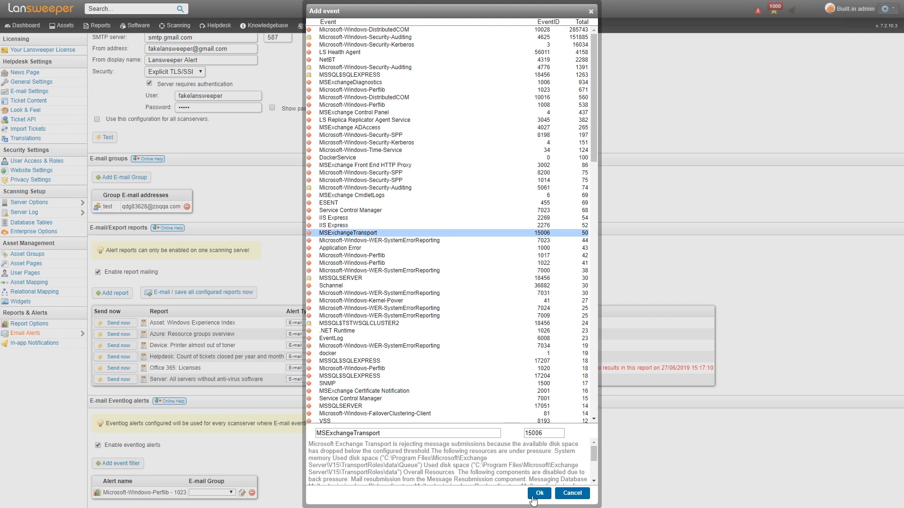
pyautogui.click(537, 493)
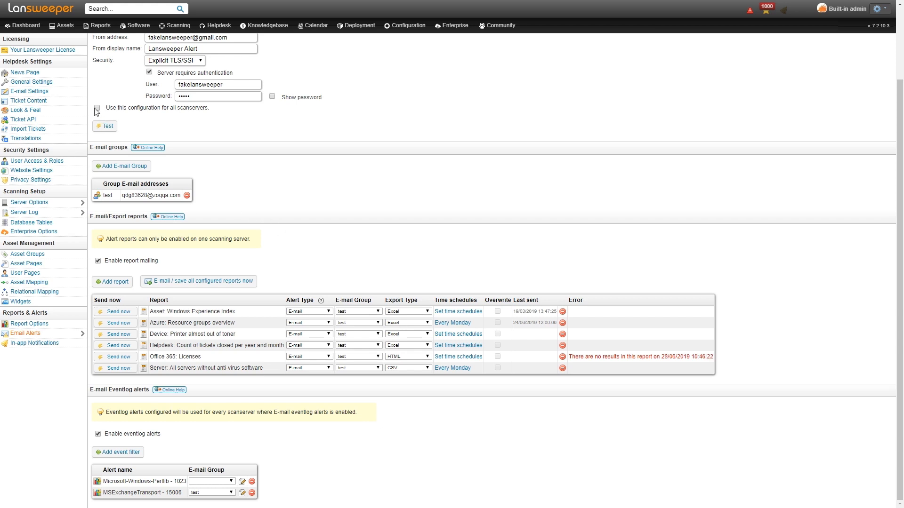
# Show the dashboard's Security tab with its alert report of high-priority findings
pyautogui.click(22, 24)
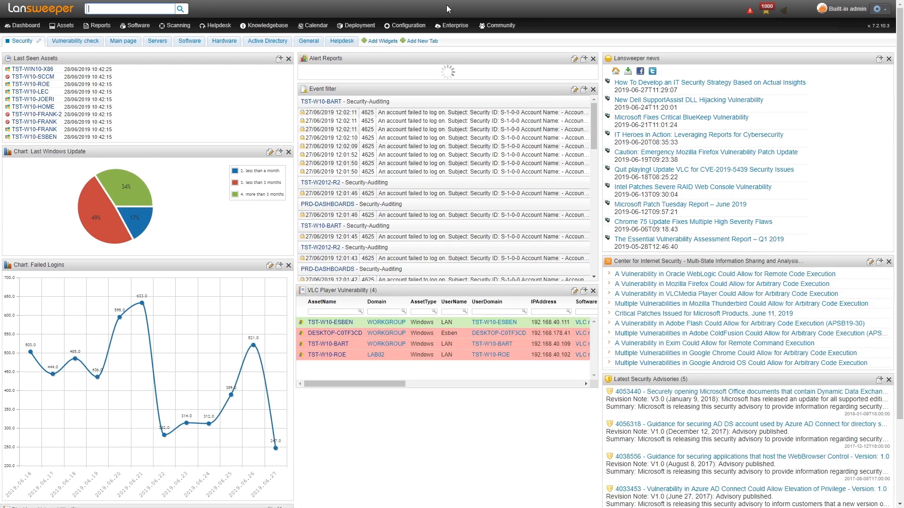
pyautogui.click(404, 25)
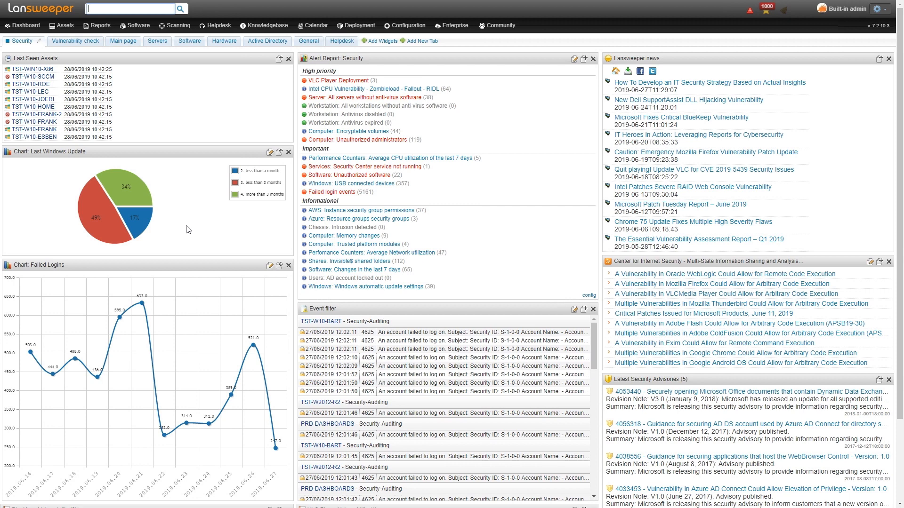
pyautogui.moveTo(197, 239)
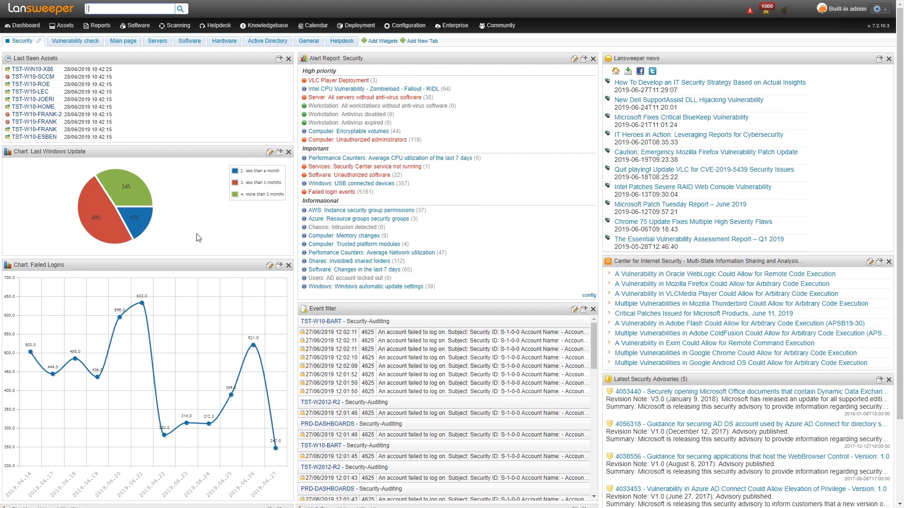
pyautogui.moveTo(257, 286)
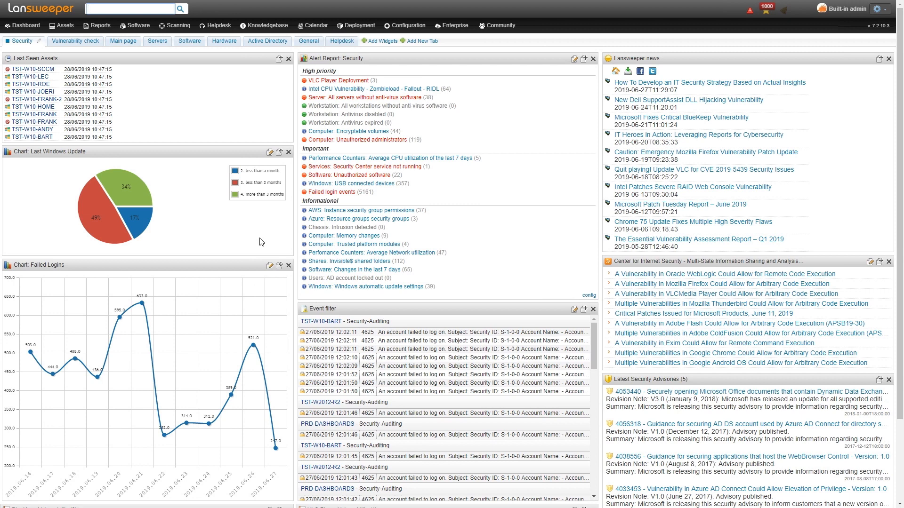
# Go to the Alert Report widget's configuration in the Dashboard Reports settings
pyautogui.click(130, 8)
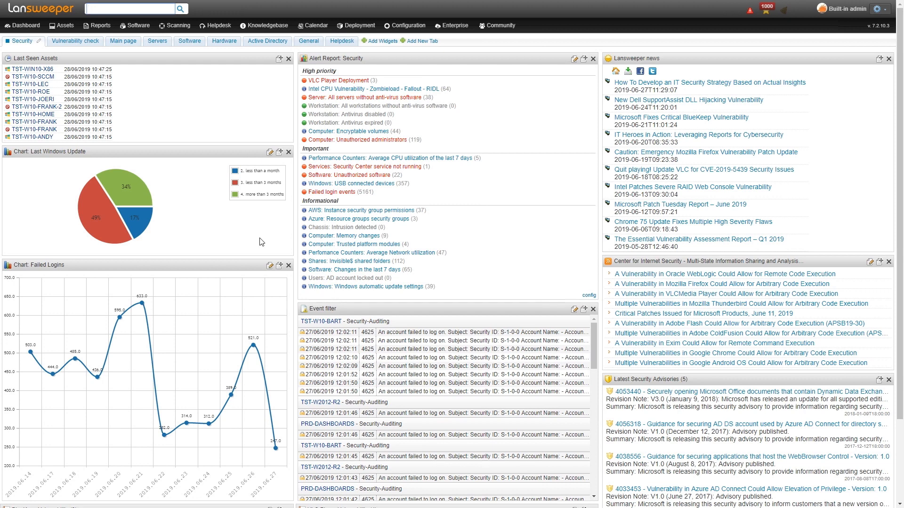
pyautogui.click(130, 8)
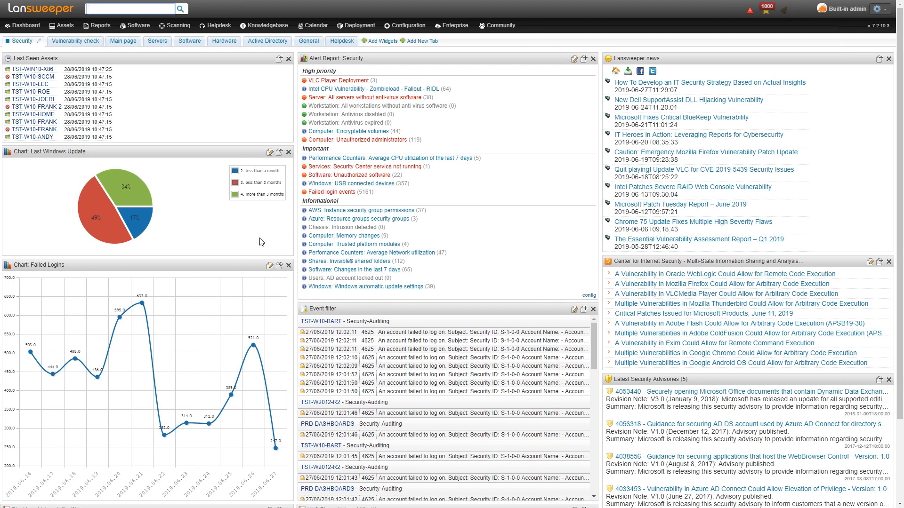
pyautogui.moveTo(350, 104)
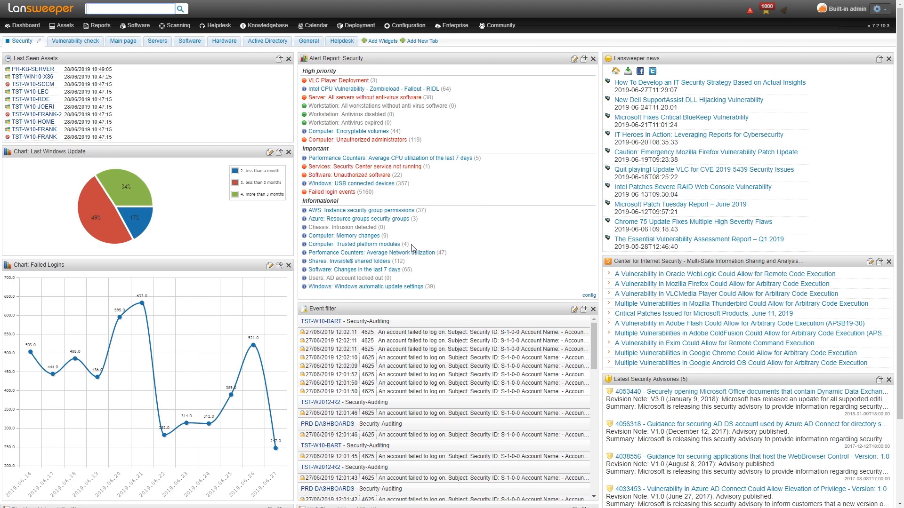
pyautogui.moveTo(384, 236)
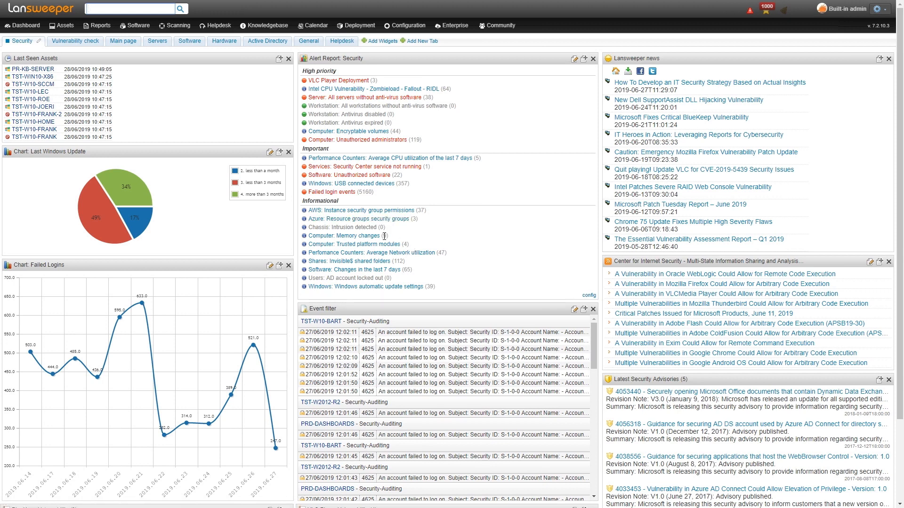
pyautogui.moveTo(394, 238)
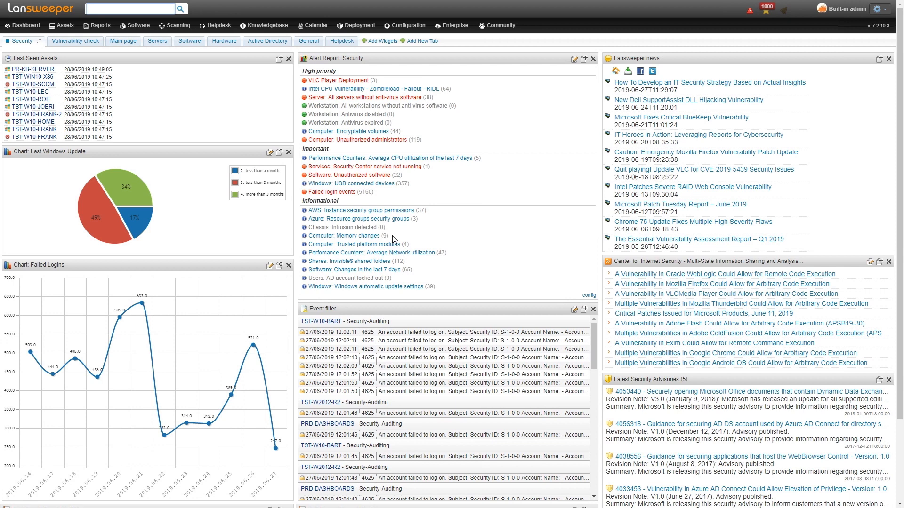
pyautogui.moveTo(385, 234)
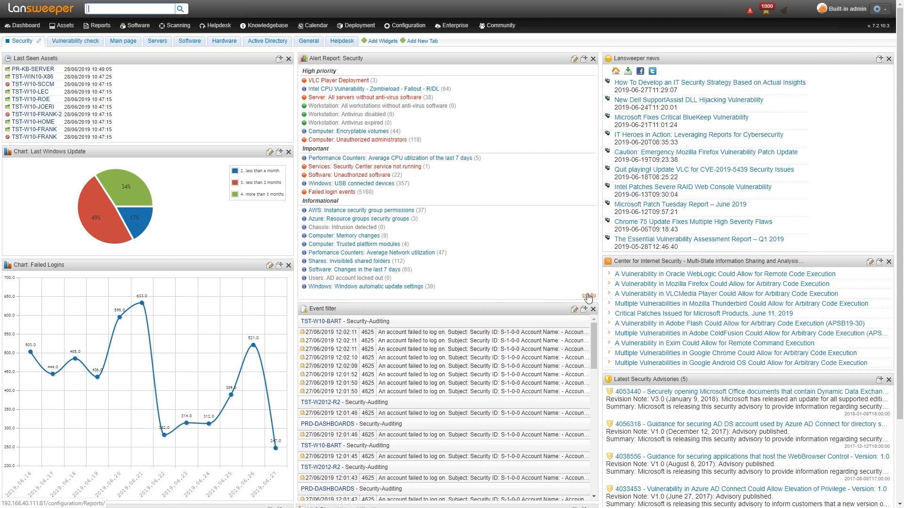
pyautogui.click(589, 295)
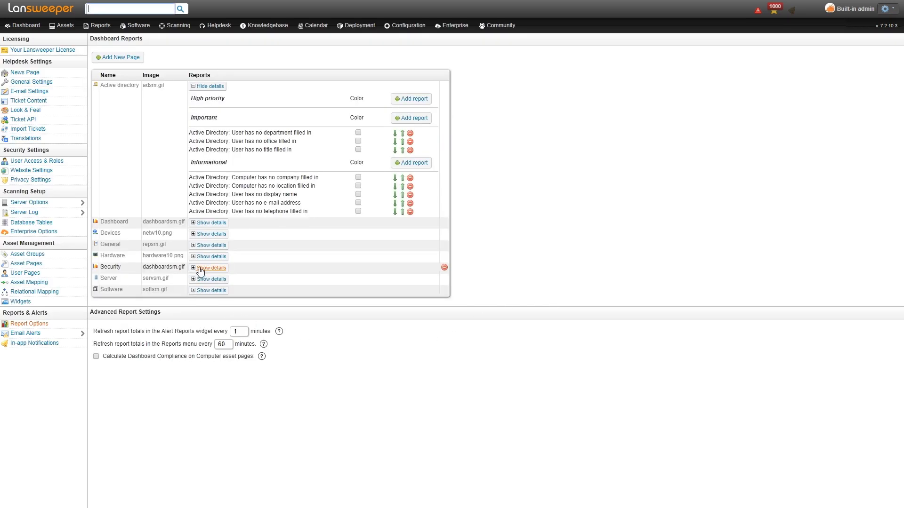
# Expand the Security page's report selections with their priority groups, then return to the dashboard
pyautogui.click(211, 268)
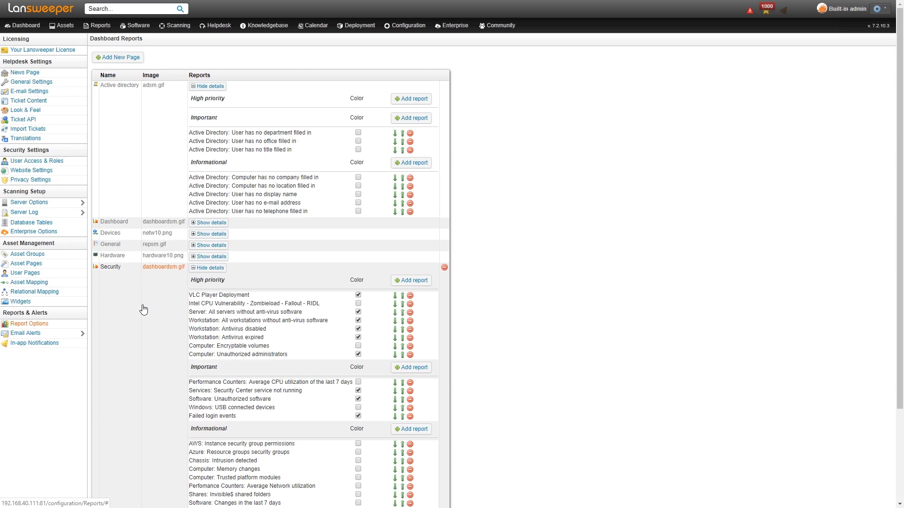
pyautogui.scroll(-3)
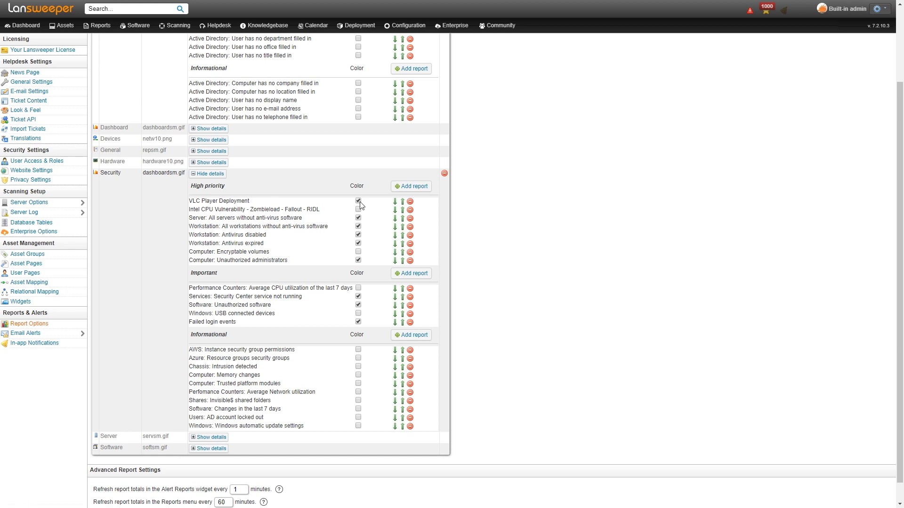
pyautogui.click(358, 200)
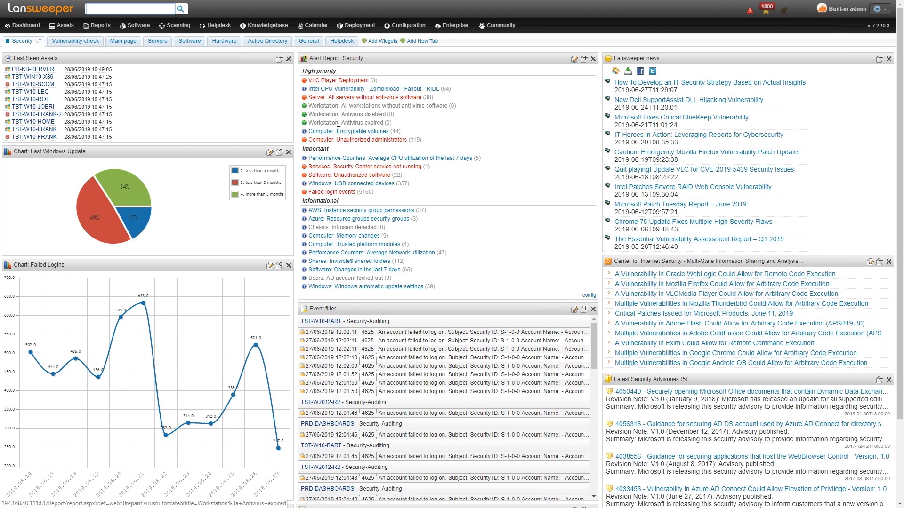
pyautogui.moveTo(284, 127)
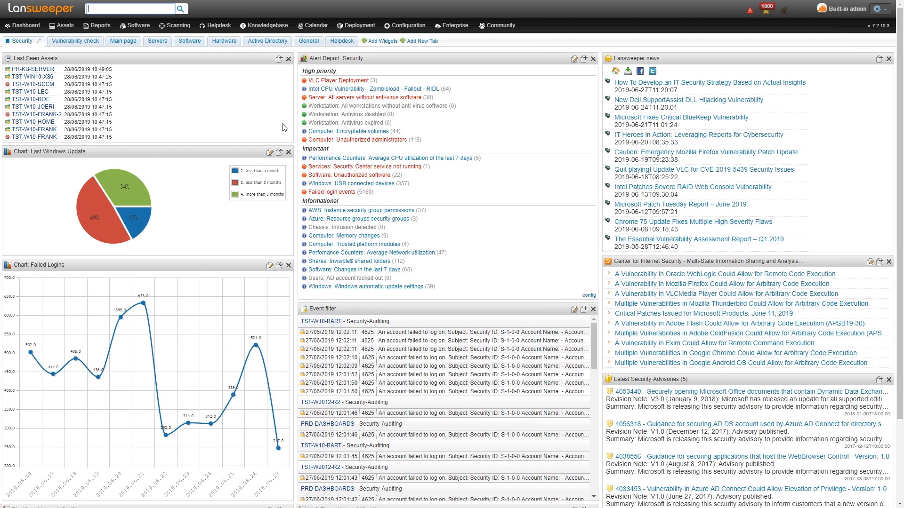
pyautogui.moveTo(268, 135)
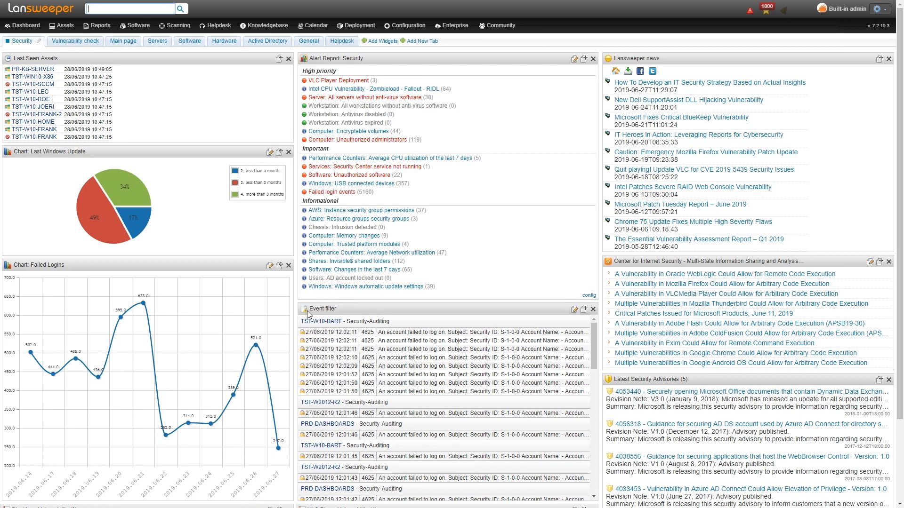
pyautogui.moveTo(582, 323)
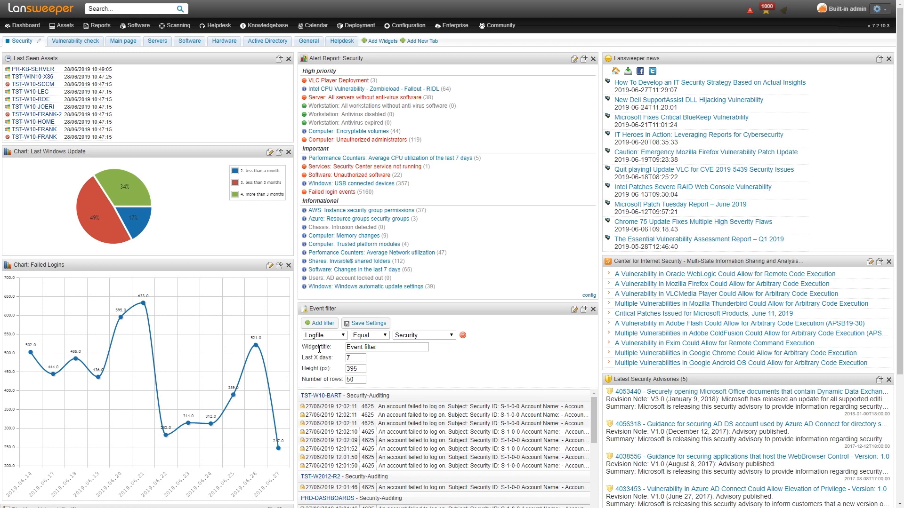
pyautogui.moveTo(459, 360)
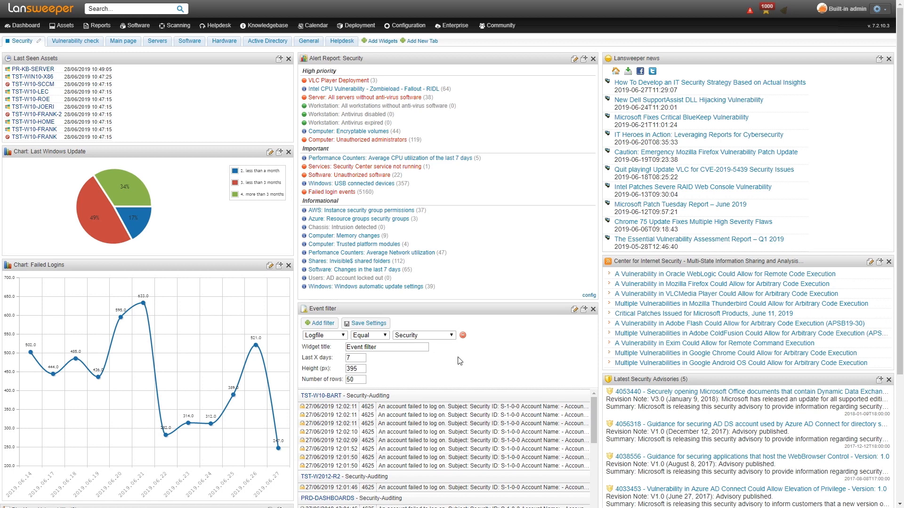
pyautogui.moveTo(372, 368)
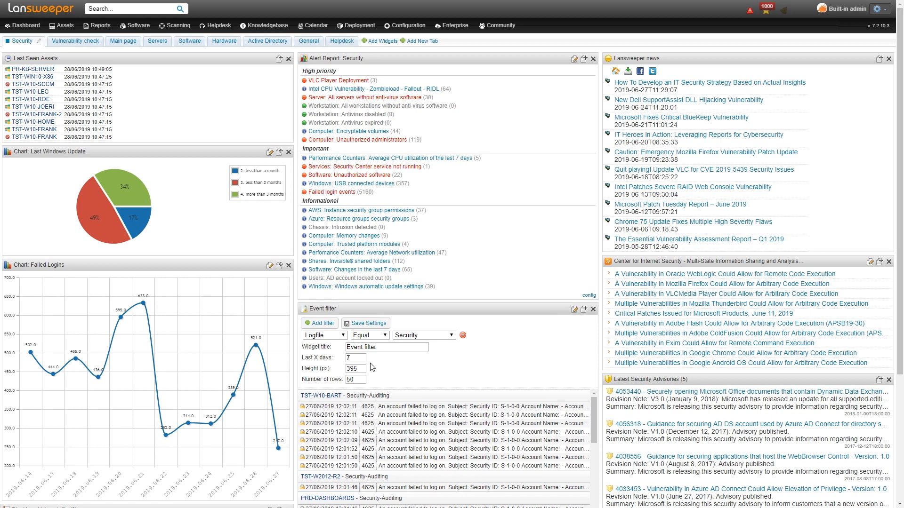
pyautogui.moveTo(386, 364)
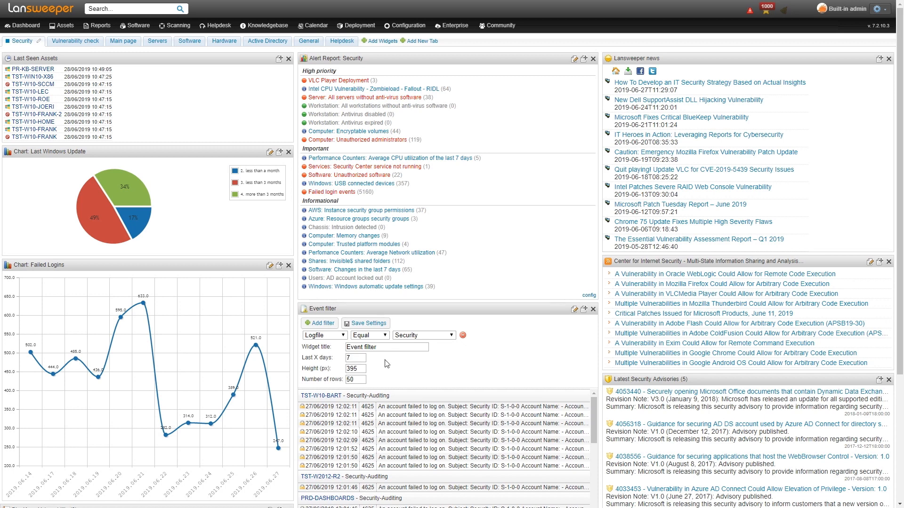
pyautogui.click(323, 335)
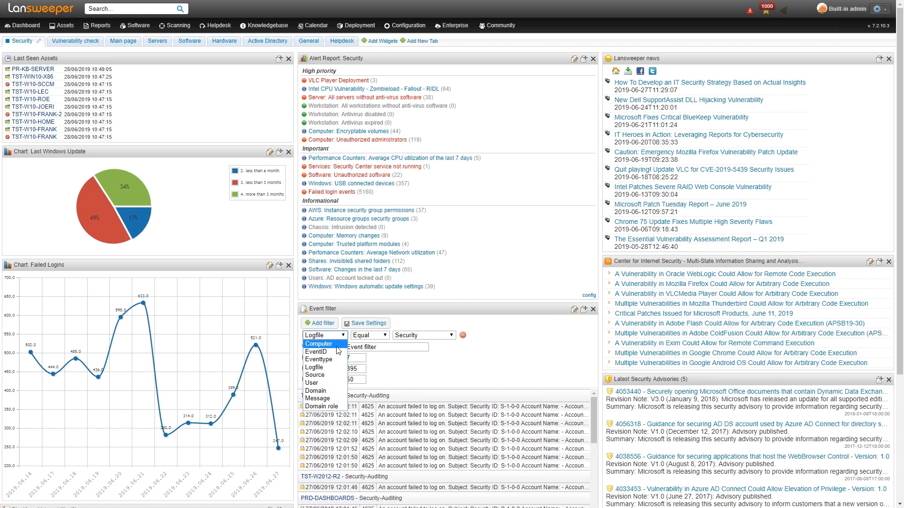
pyautogui.moveTo(319, 360)
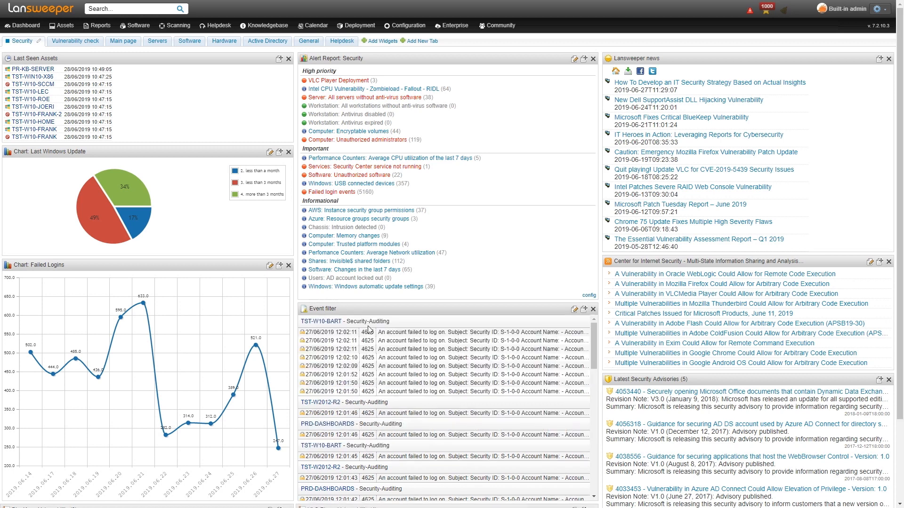
pyautogui.scroll(-3)
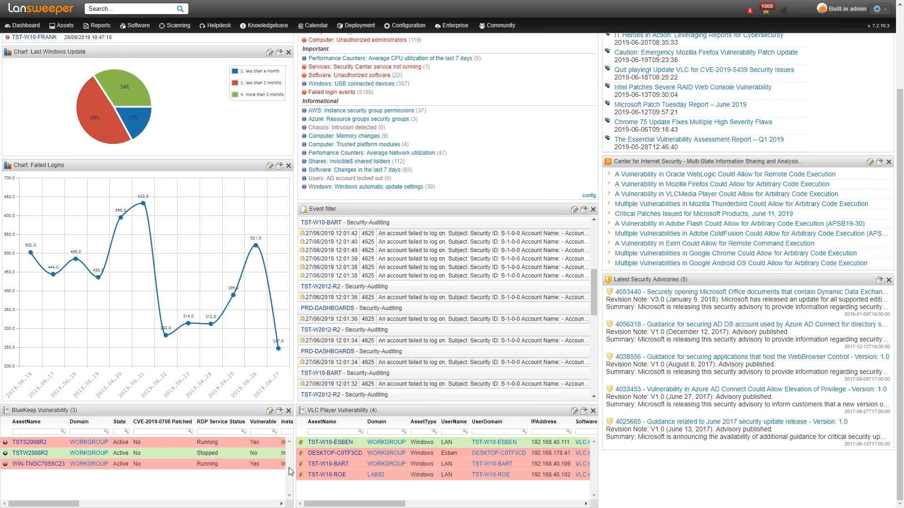
pyautogui.moveTo(304, 494)
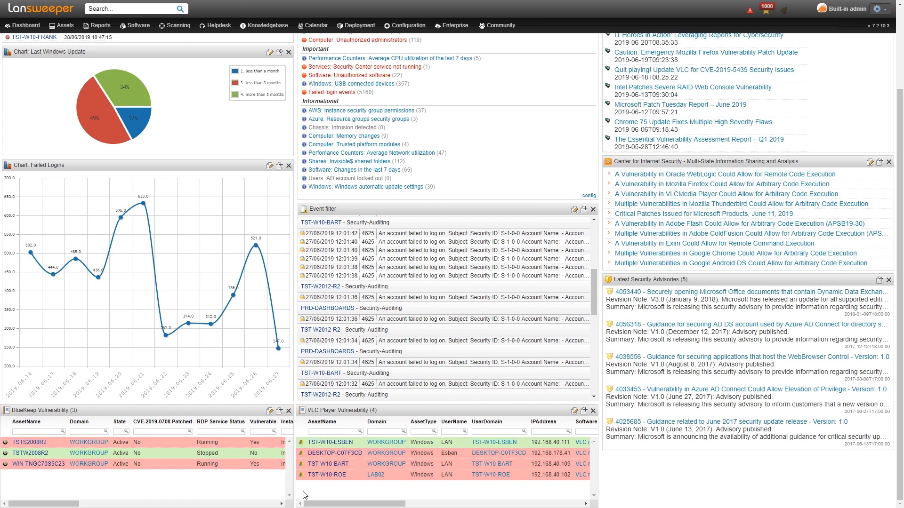
pyautogui.moveTo(298, 496)
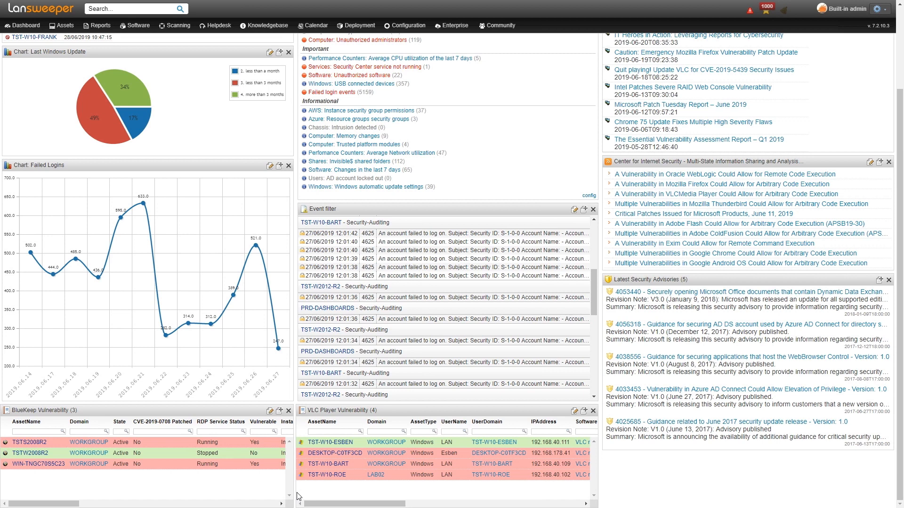
pyautogui.click(21, 40)
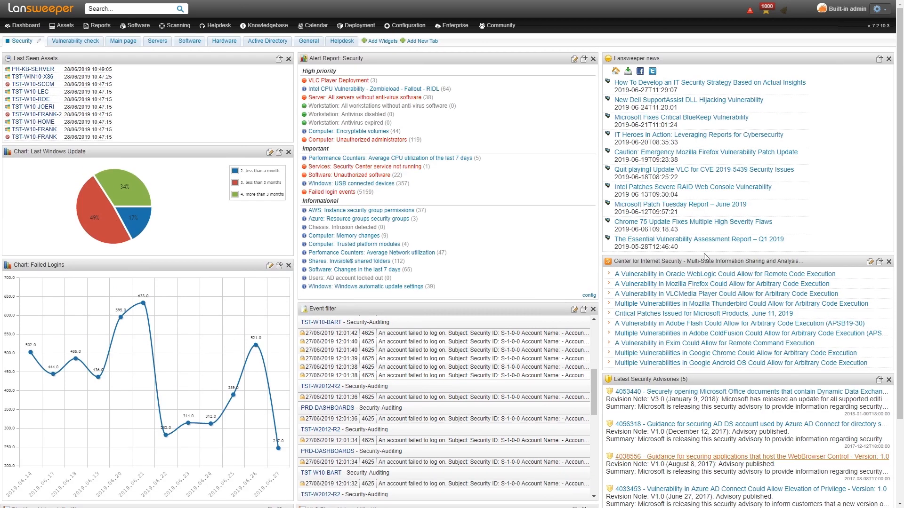
pyautogui.moveTo(576, 219)
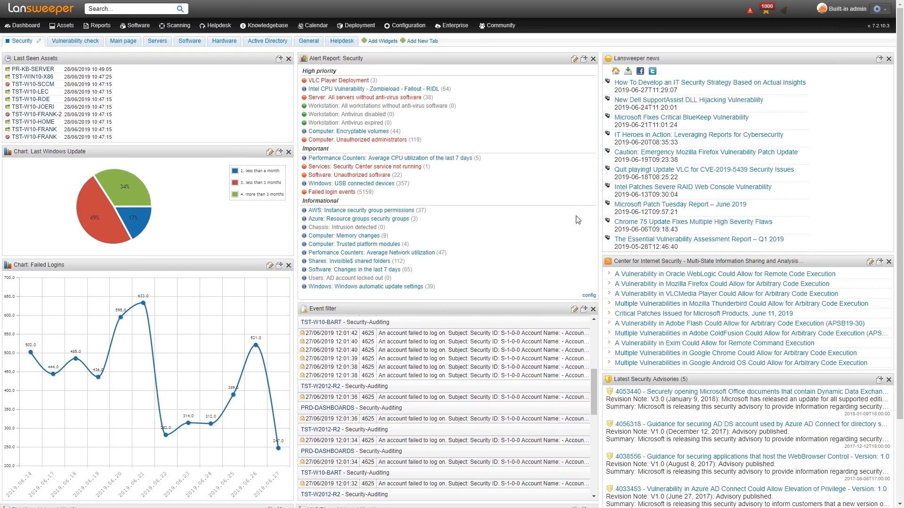
pyautogui.moveTo(717, 214)
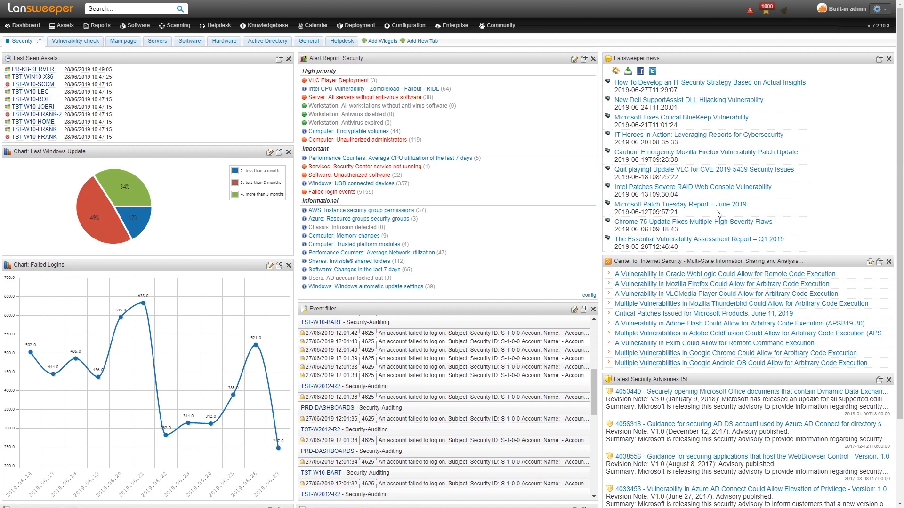
pyautogui.moveTo(761, 218)
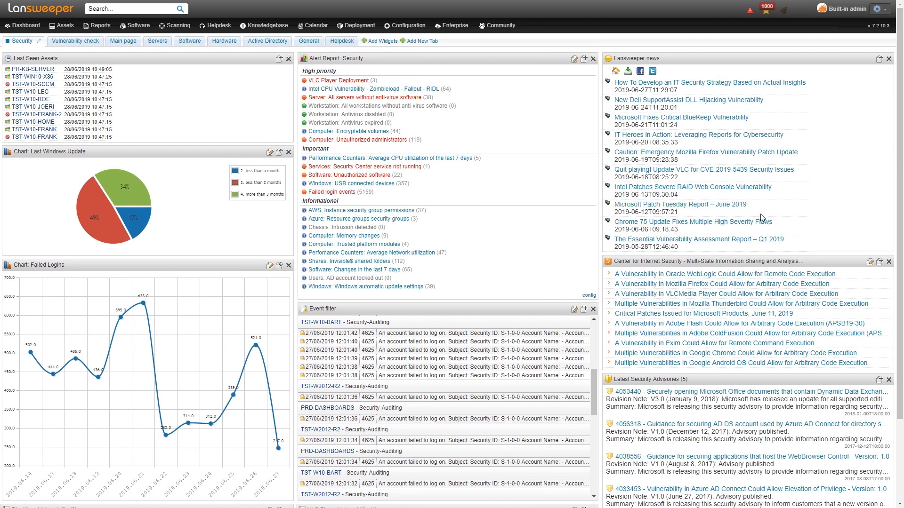
pyautogui.moveTo(810, 218)
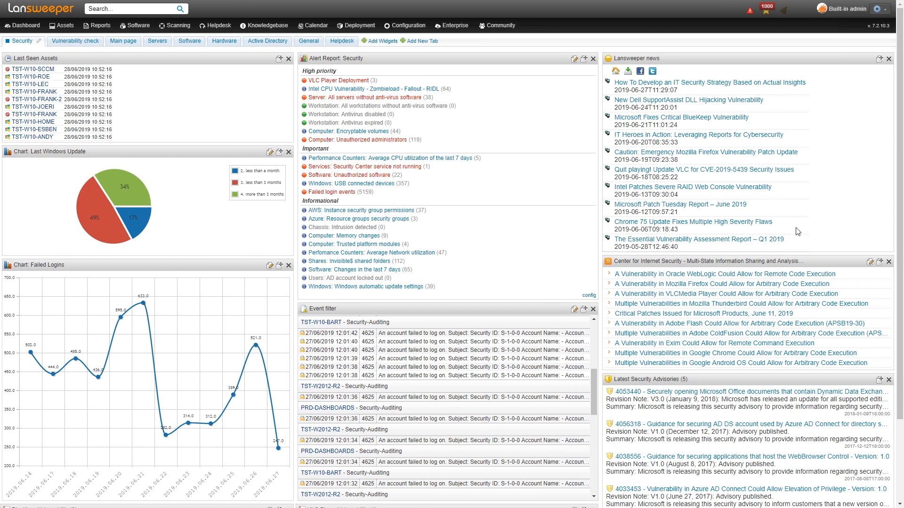
pyautogui.moveTo(820, 260)
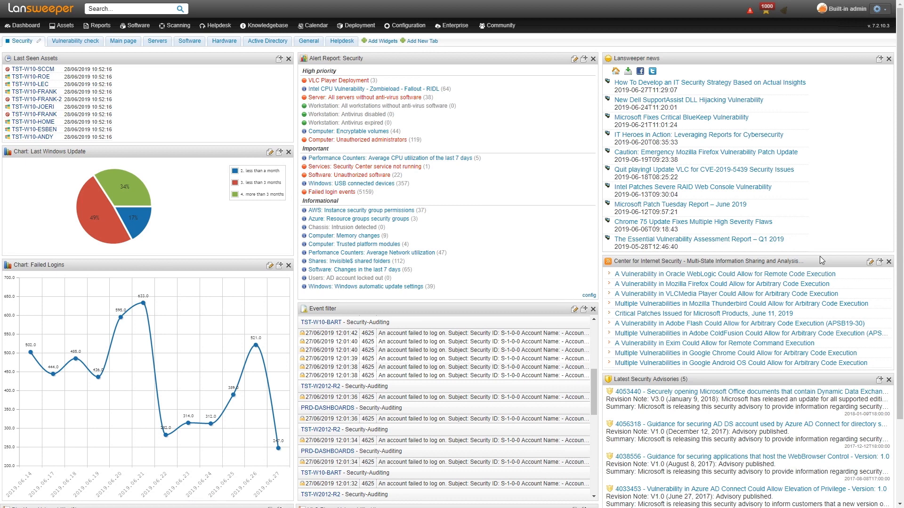
pyautogui.moveTo(591, 369)
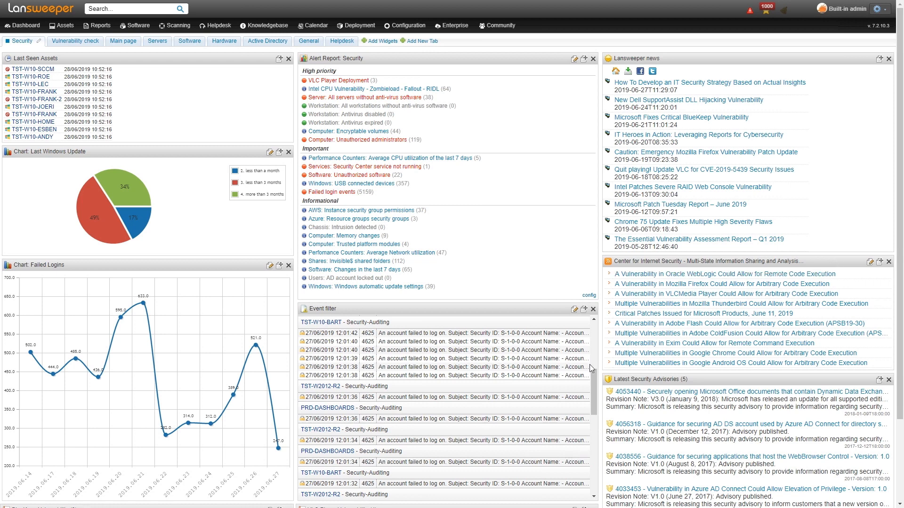
pyautogui.scroll(-3)
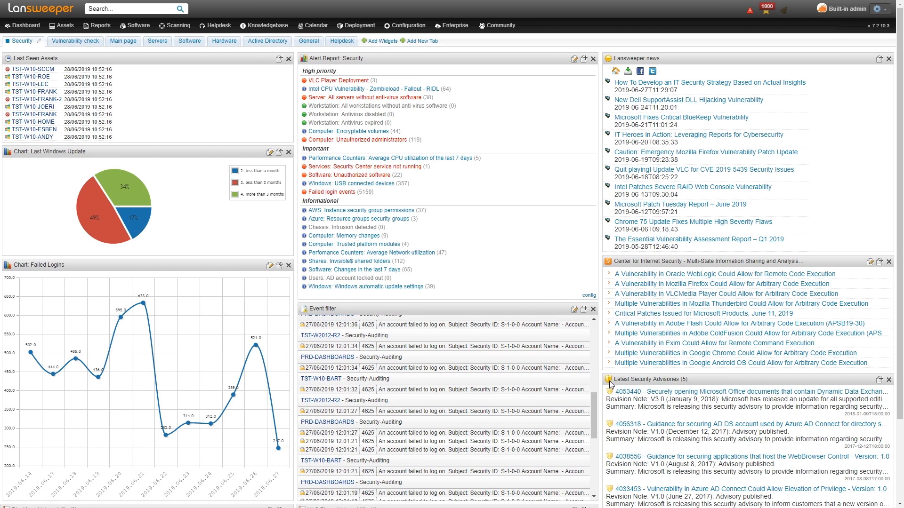
pyautogui.moveTo(505, 247)
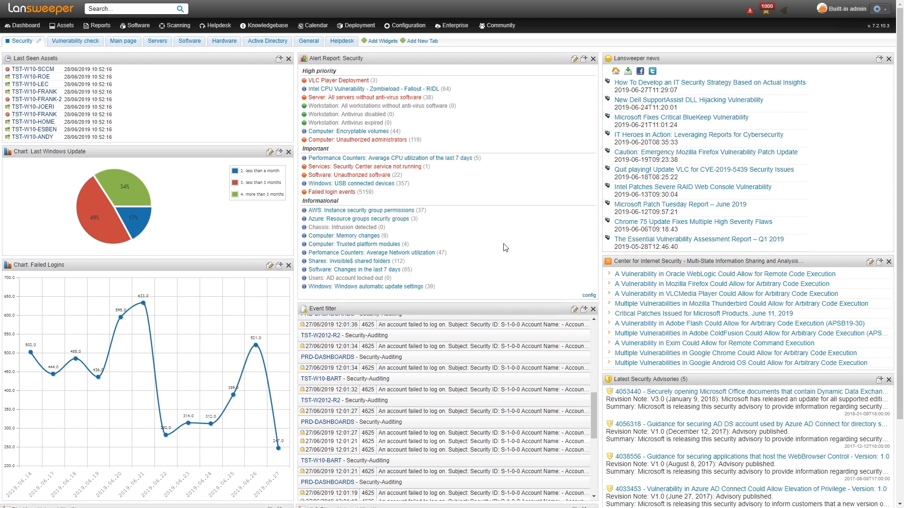
pyautogui.moveTo(347, 67)
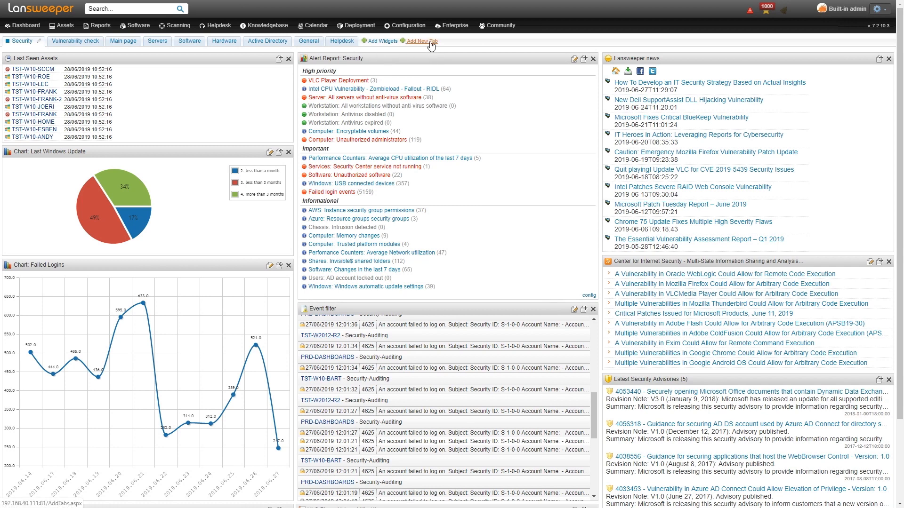
# Start a new dashboard tab and cancel it without creating one
pyautogui.click(422, 40)
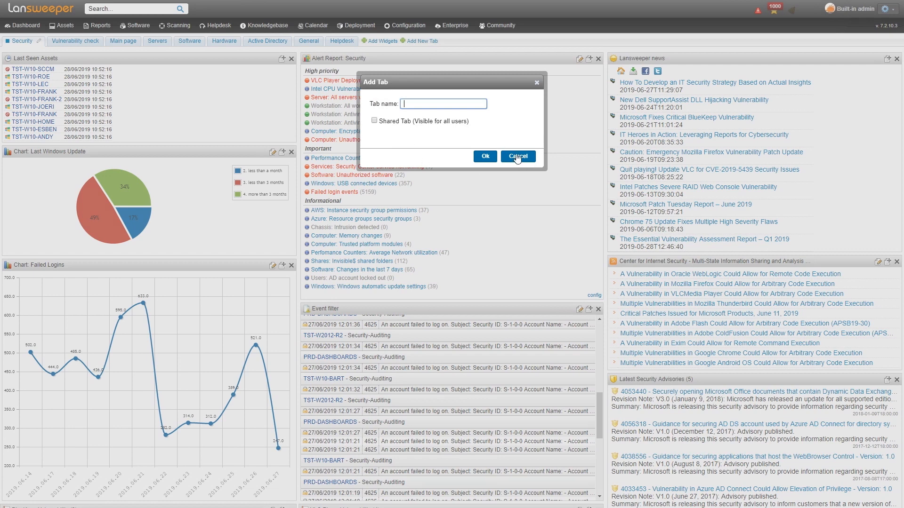
pyautogui.click(516, 156)
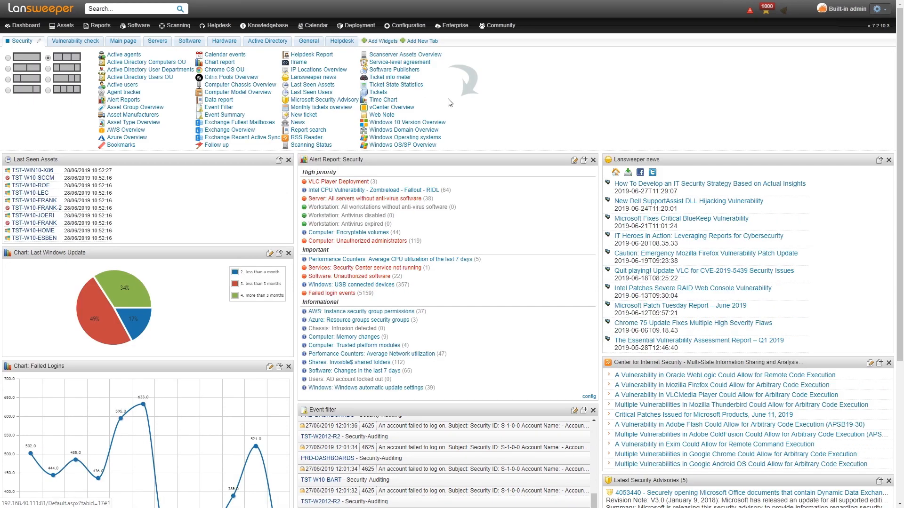
pyautogui.moveTo(64, 147)
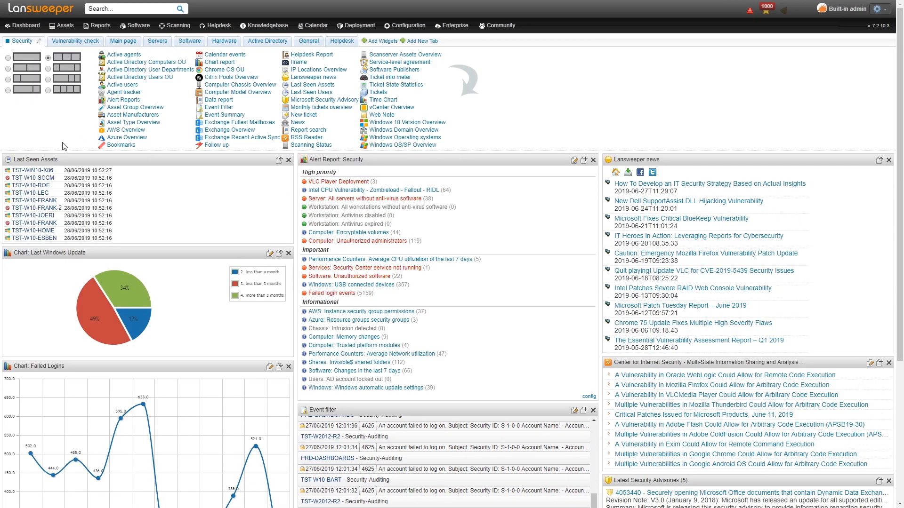
pyautogui.moveTo(26, 123)
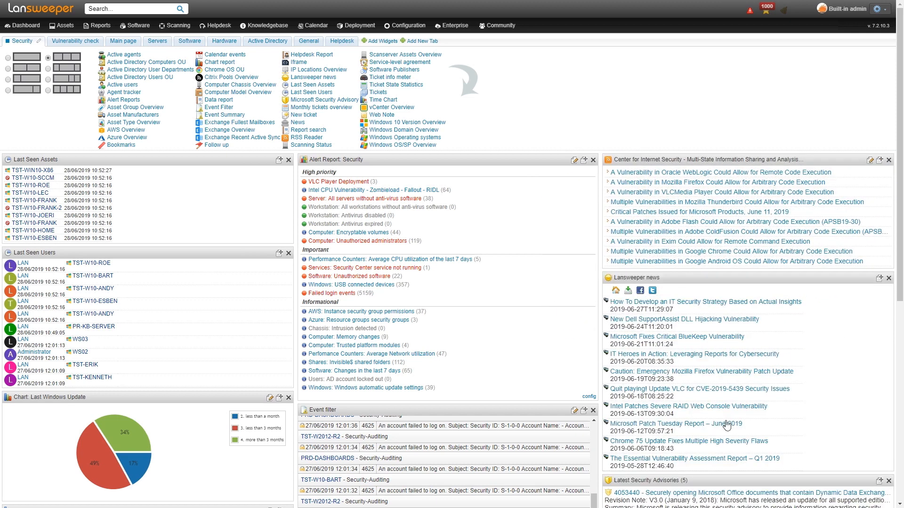
pyautogui.moveTo(356, 333)
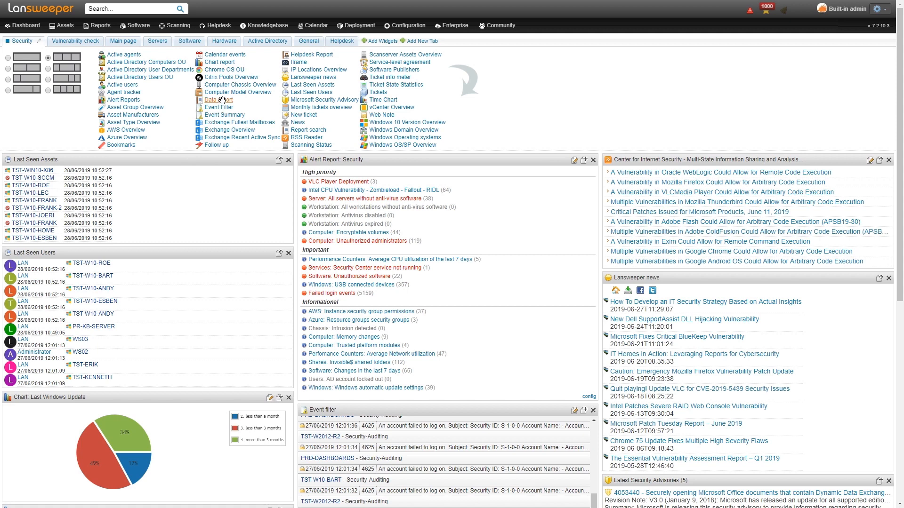
# Set the Data report widget to the Chrome 75 Security Update report and save it
pyautogui.scroll(-3)
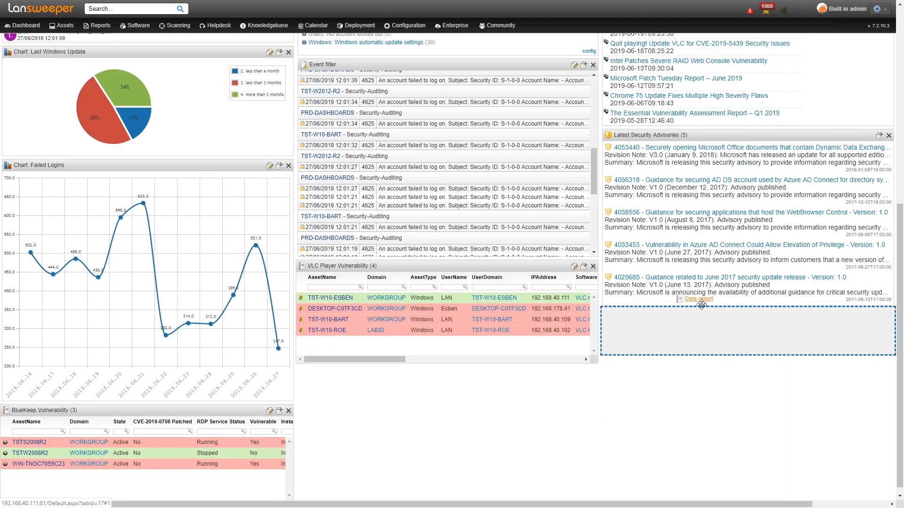
pyautogui.click(697, 299)
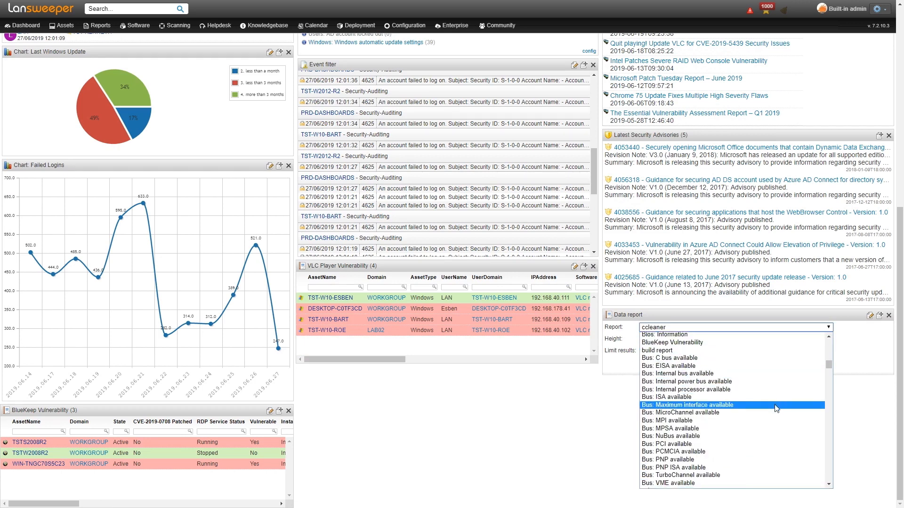
pyautogui.scroll(-3)
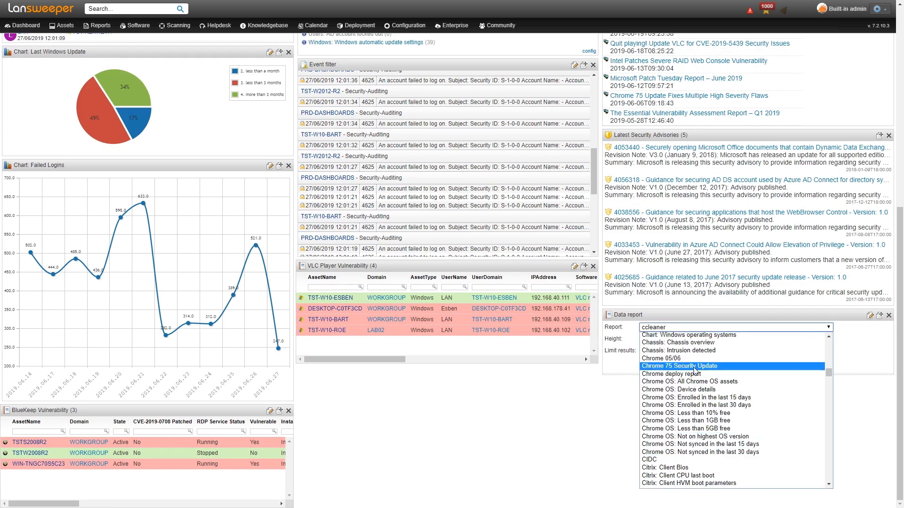
pyautogui.click(680, 367)
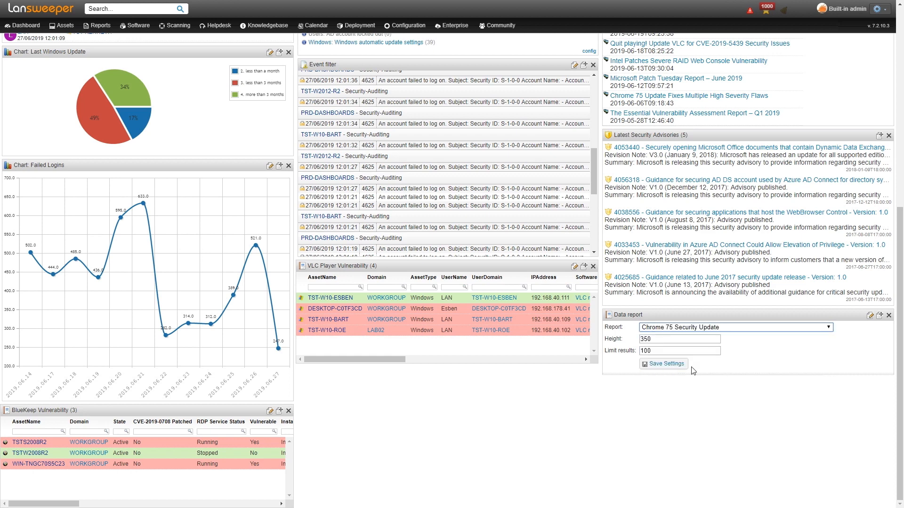
pyautogui.click(662, 363)
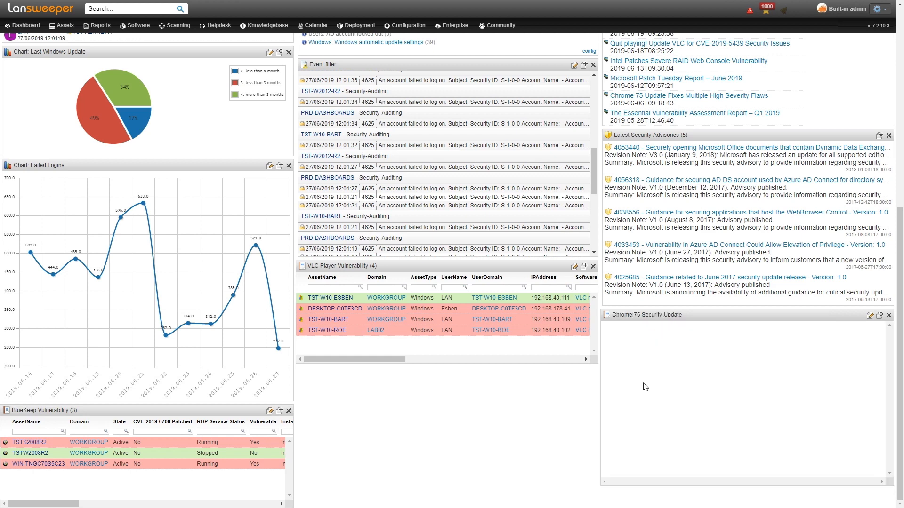